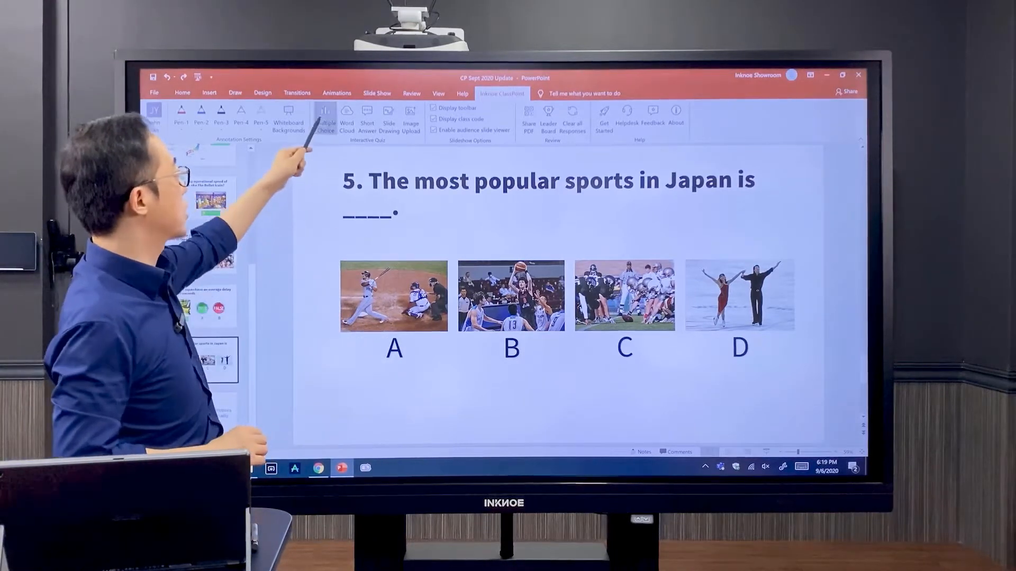
# - Add a four-choice ClassPoint multiple-choice quiz with answer A marked correct
pyautogui.click(324, 119)
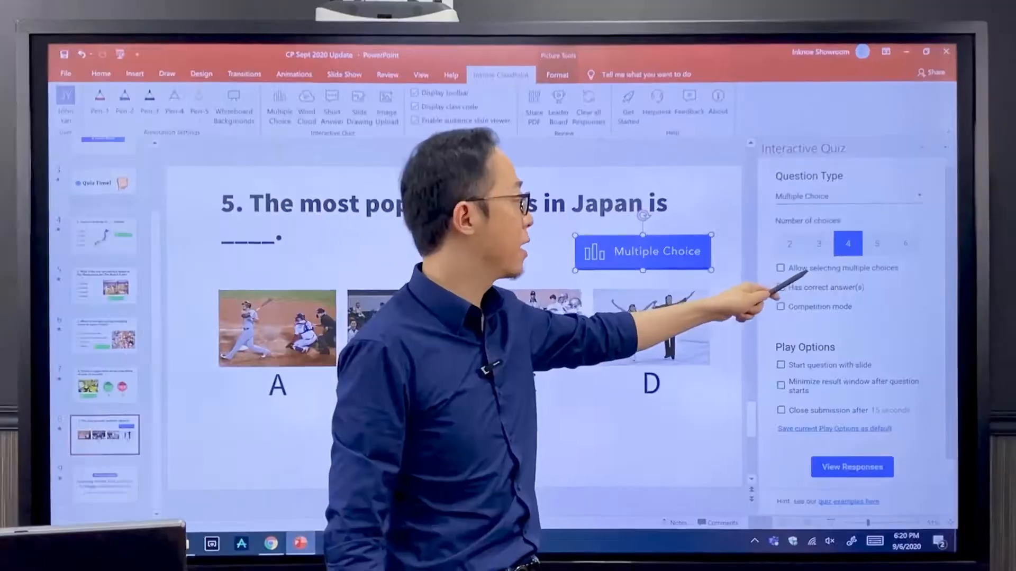
pyautogui.click(781, 286)
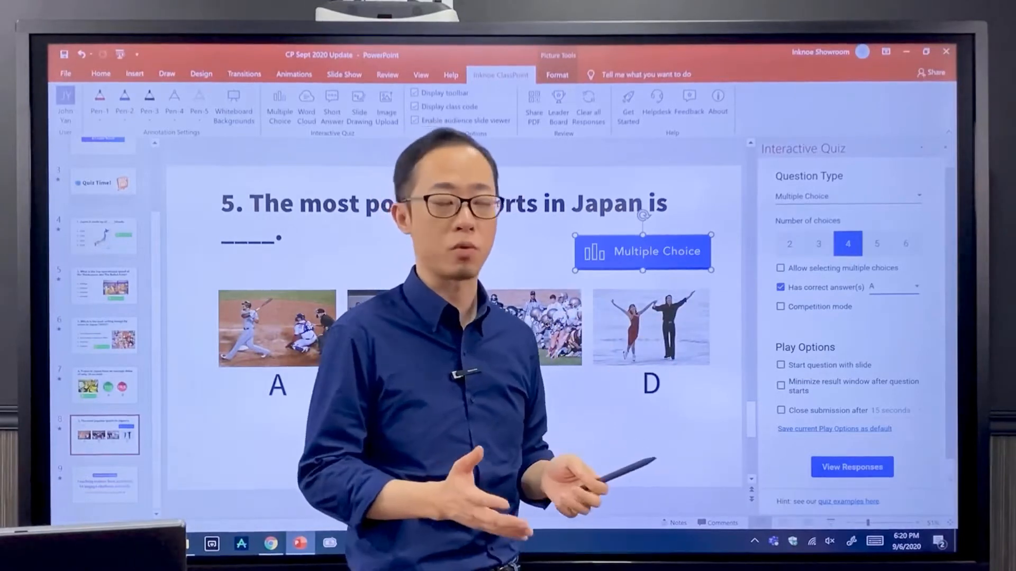
# - Tick Competition mode in the Interactive Quiz pane
pyautogui.click(780, 306)
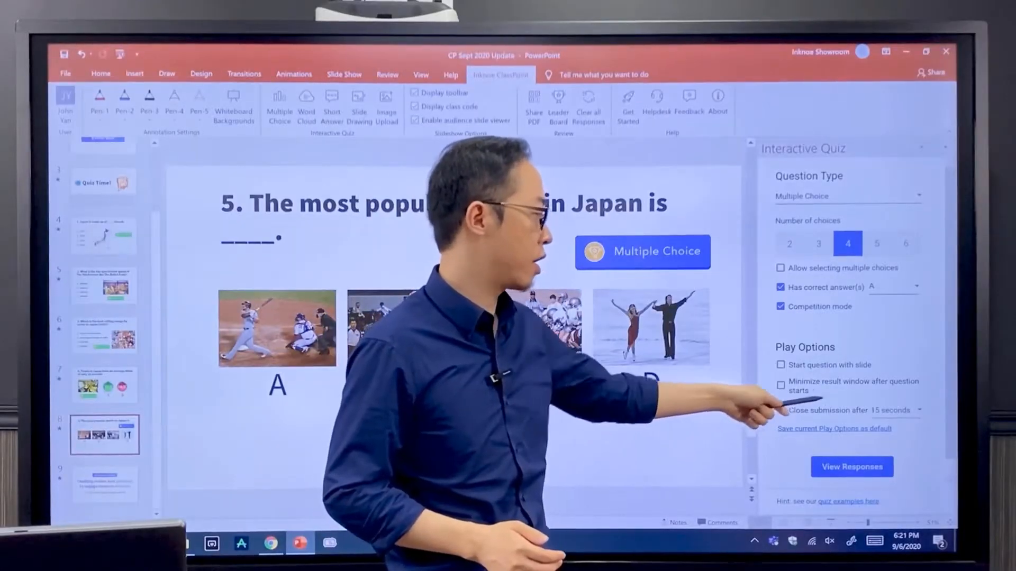
# - Run the Japan sports quiz live in the slideshow and collect student answers
pyautogui.click(782, 410)
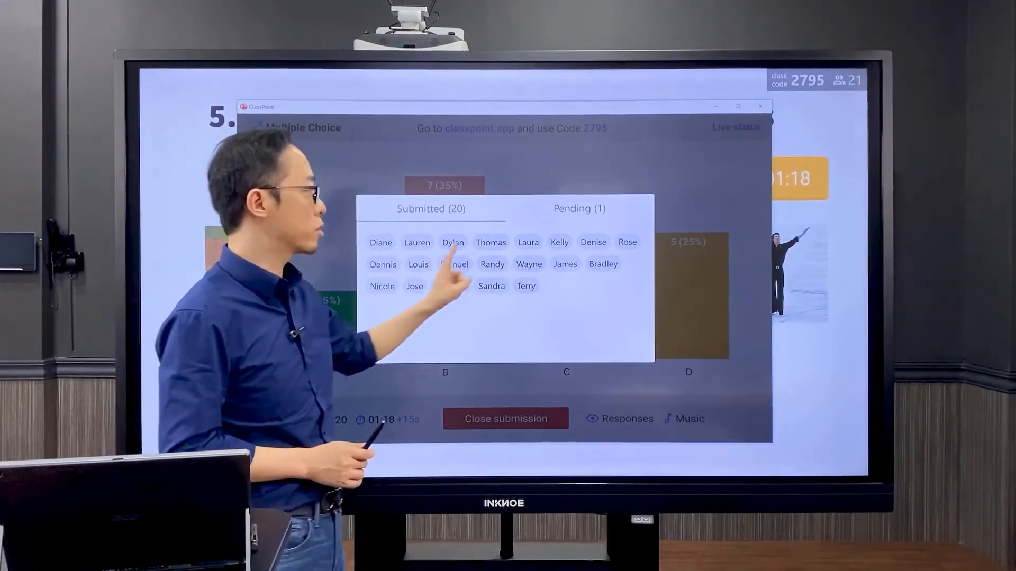
# - Close the participant list and stop accepting quiz submissions
pyautogui.click(578, 208)
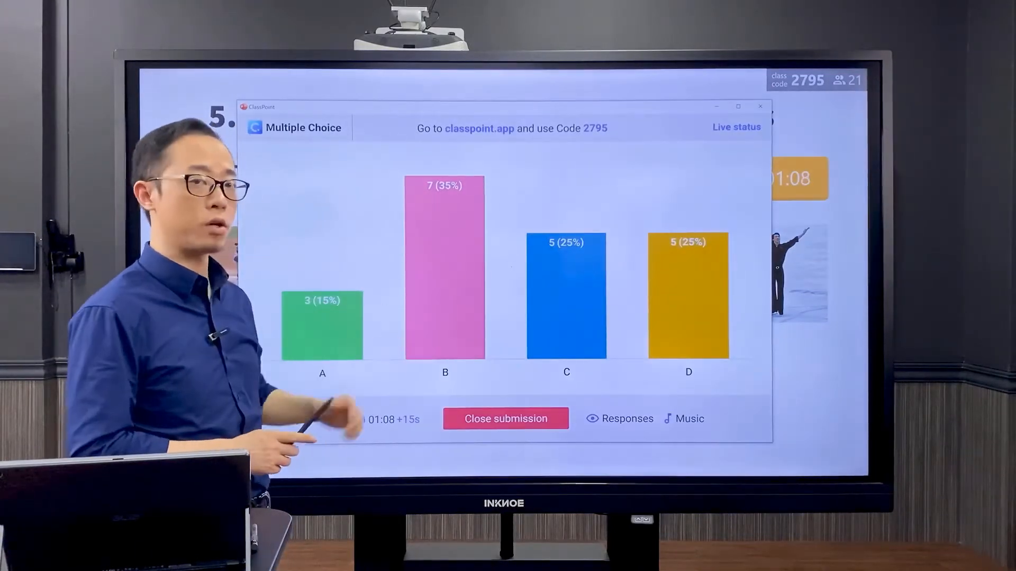
pyautogui.click(505, 418)
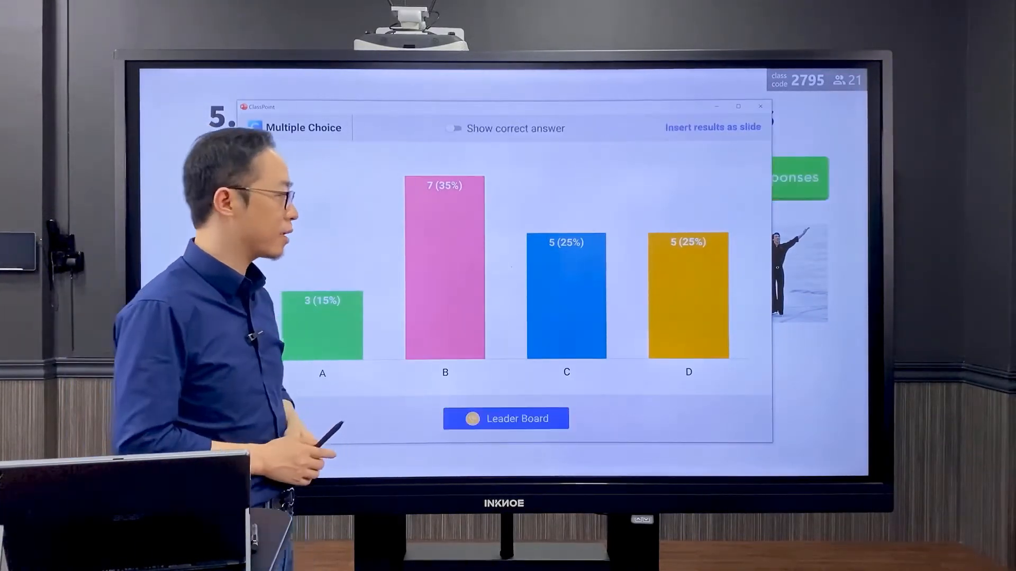
# - Open the ClassPoint Leader Board ranking students by points and percent correct
pyautogui.click(452, 127)
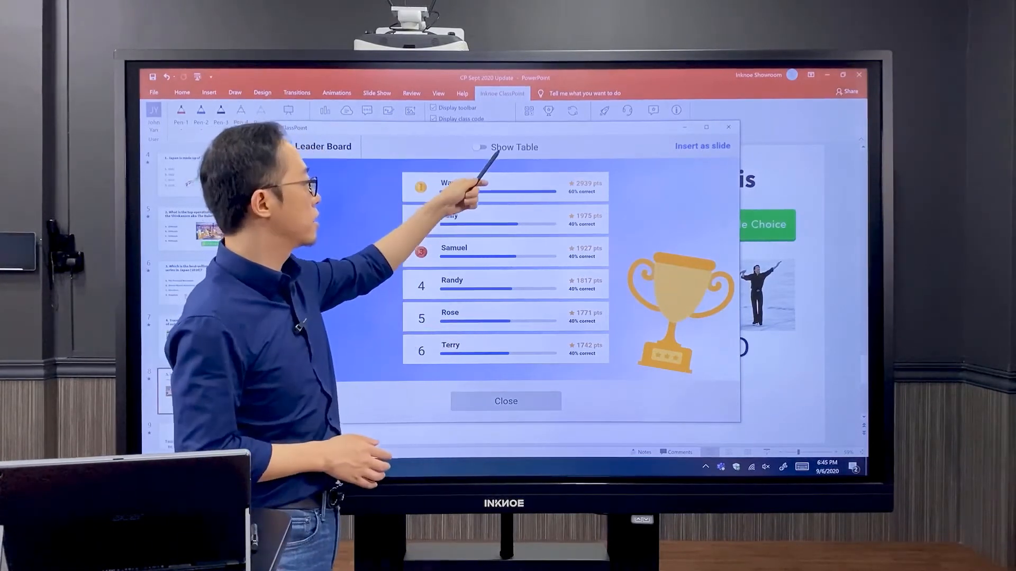
# - Show the leaderboard as a full table and sort it by participant name
pyautogui.click(477, 147)
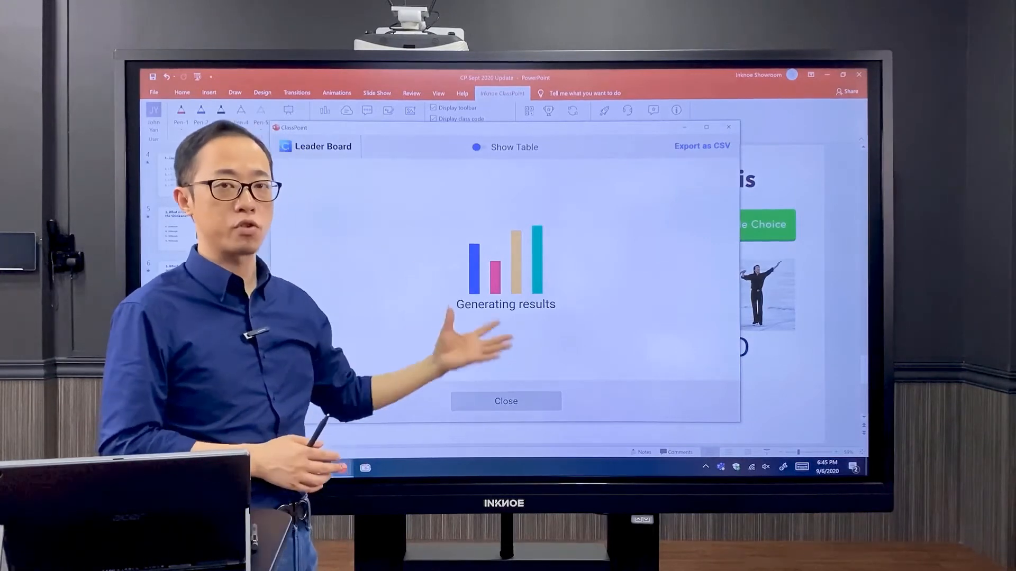
pyautogui.click(478, 147)
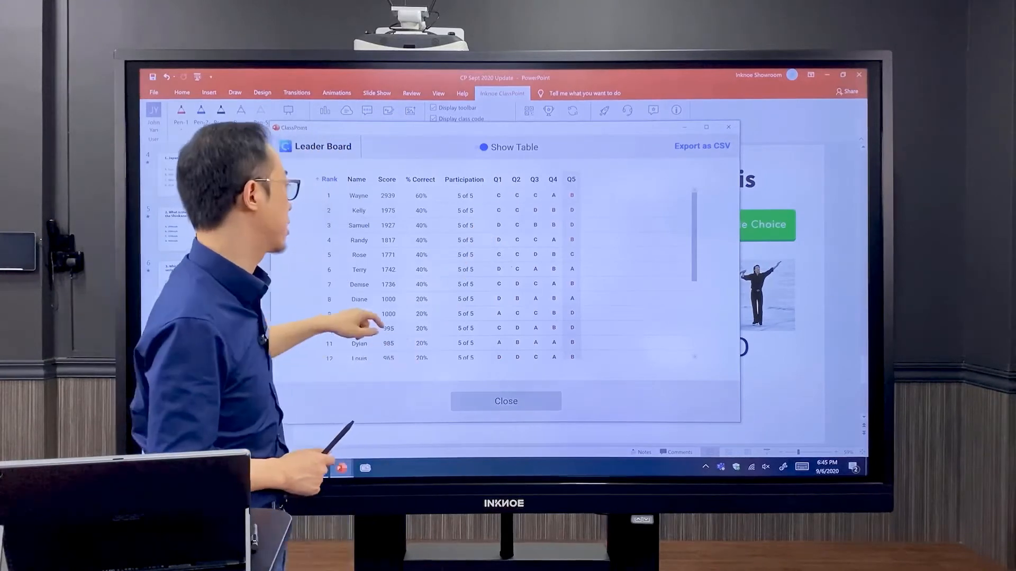
pyautogui.moveTo(343, 201)
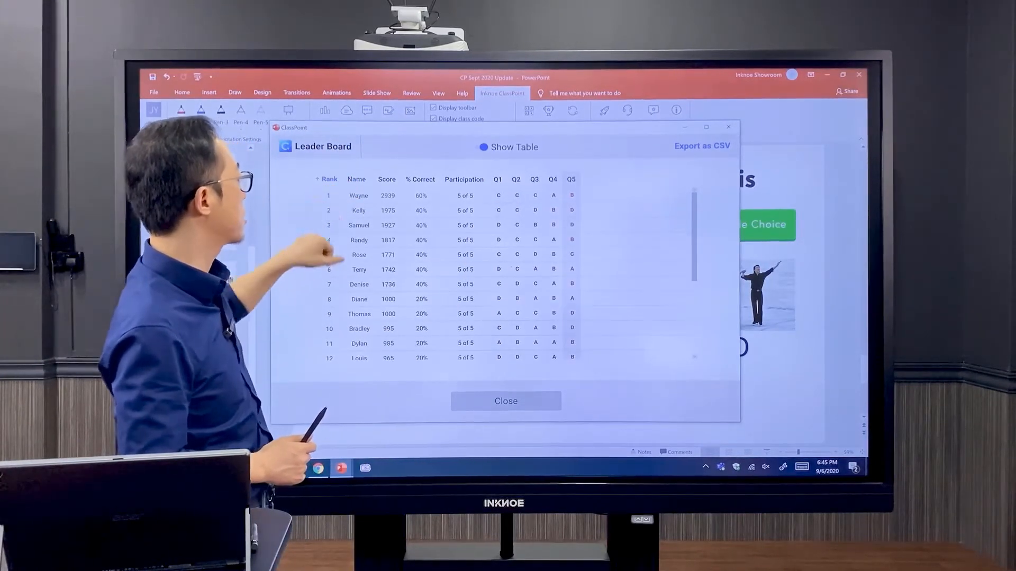
pyautogui.click(359, 180)
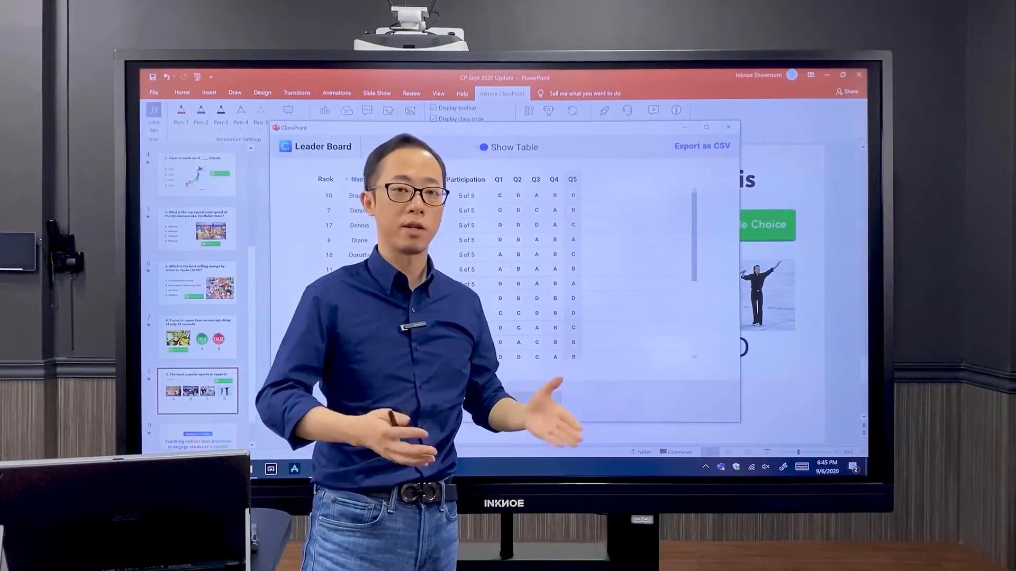
# - Close the leaderboard, show the webinar invitation slide, then switch to the Wacom page in Chrome
pyautogui.click(729, 126)
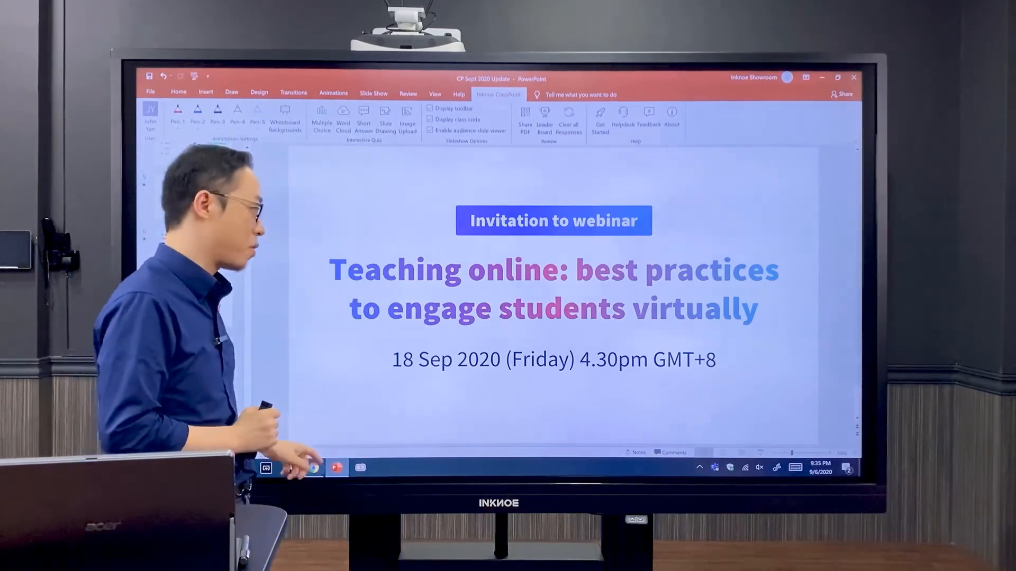
pyautogui.click(312, 467)
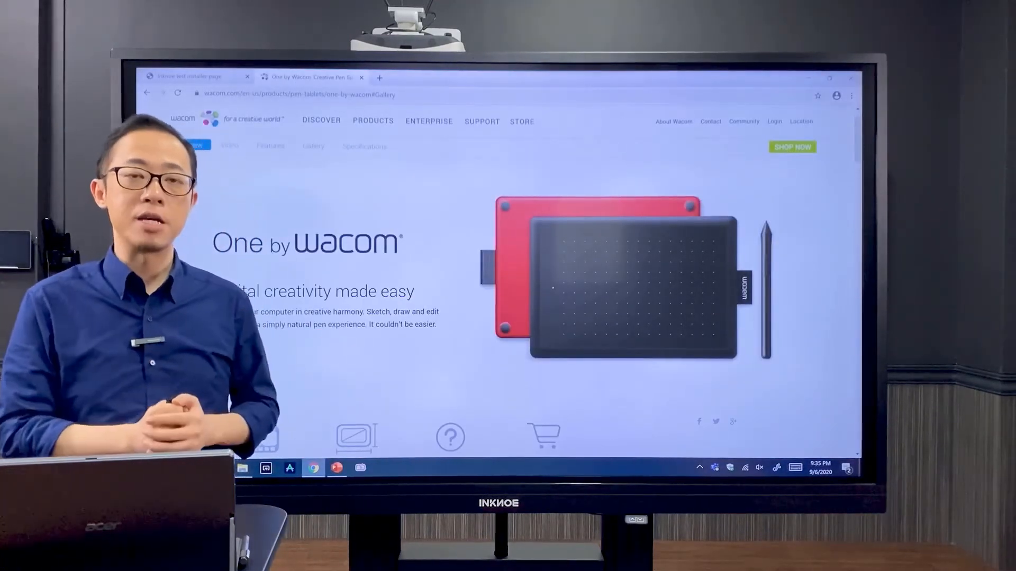